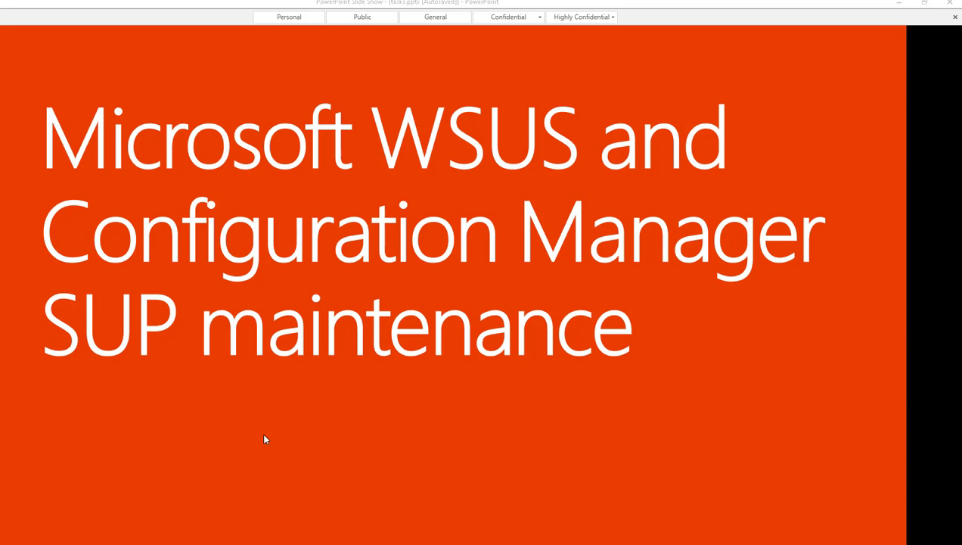
{"action": "mouse_move", "coordinate": [306, 429]}
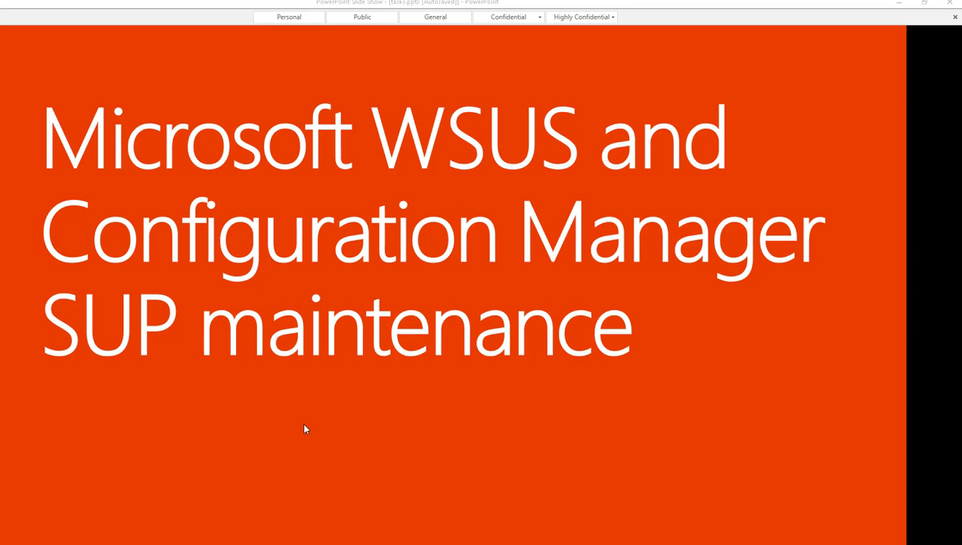
{"action": "mouse_move", "coordinate": [318, 426]}
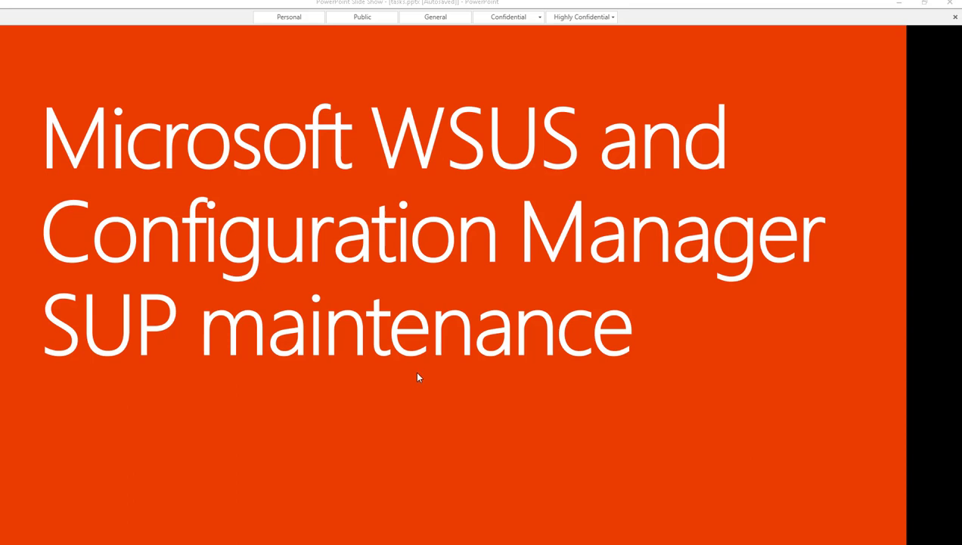
{"action": "mouse_move", "coordinate": [526, 404]}
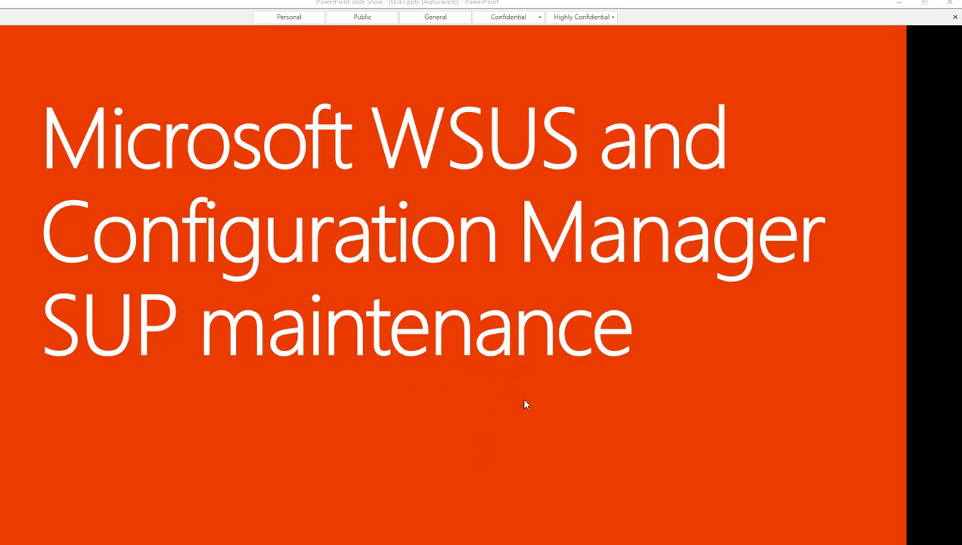
{"action": "mouse_move", "coordinate": [438, 400]}
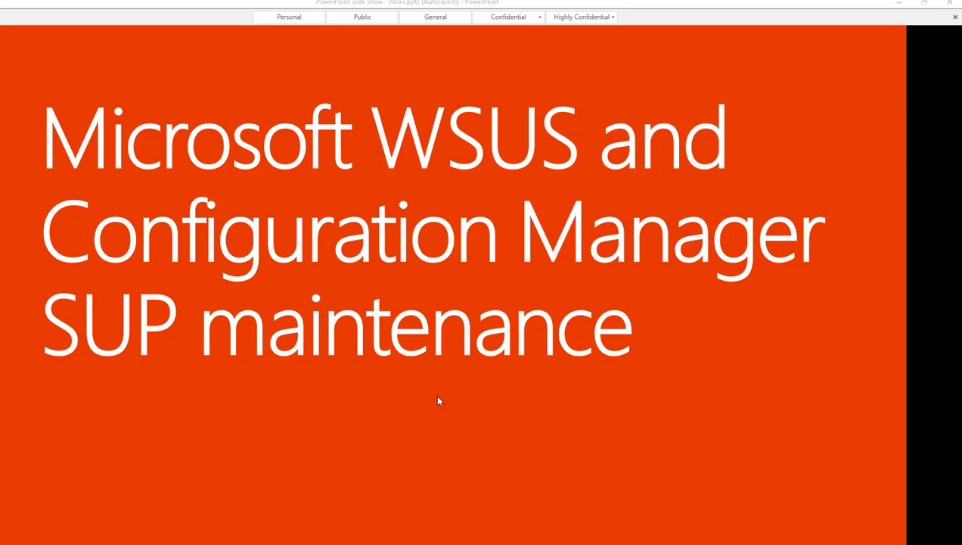
{"action": "mouse_move", "coordinate": [434, 410]}
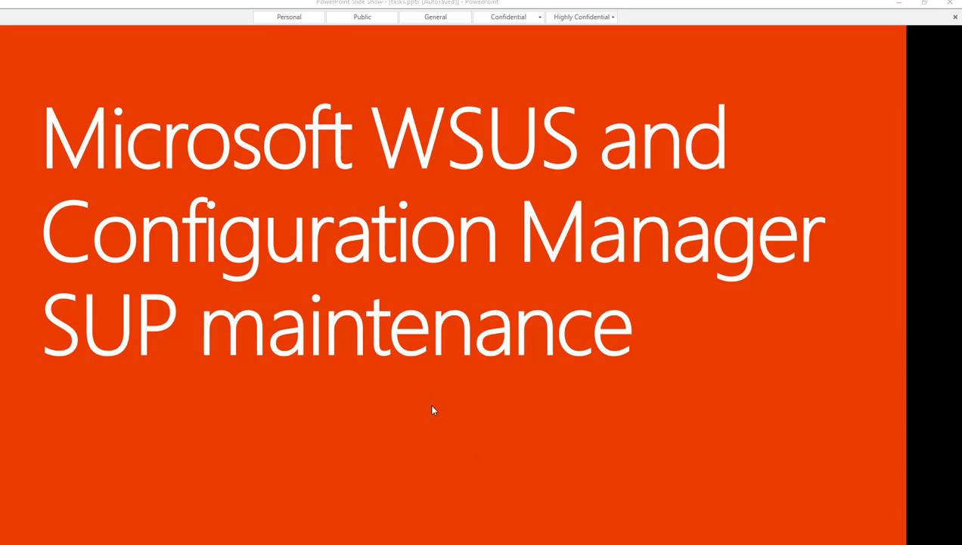
{"action": "mouse_move", "coordinate": [408, 406]}
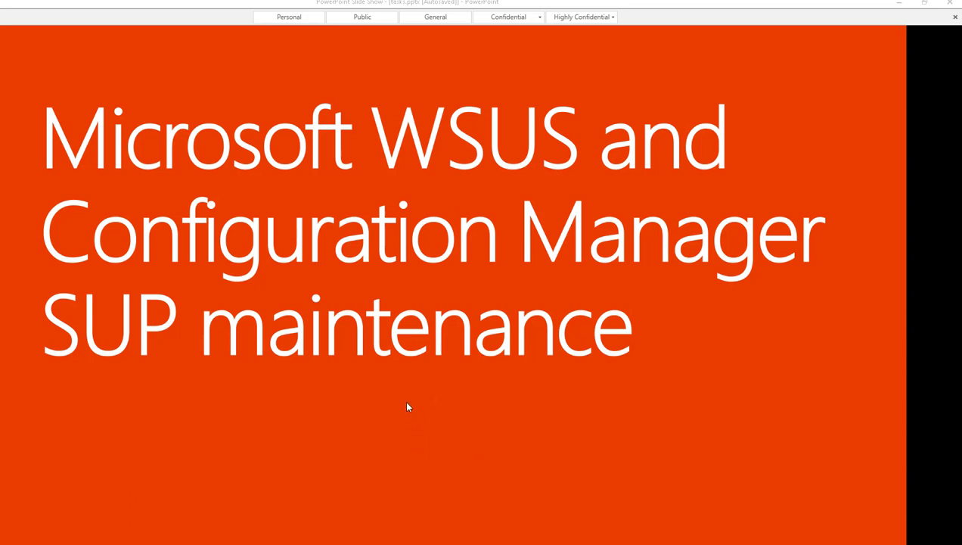
{"action": "mouse_move", "coordinate": [466, 347]}
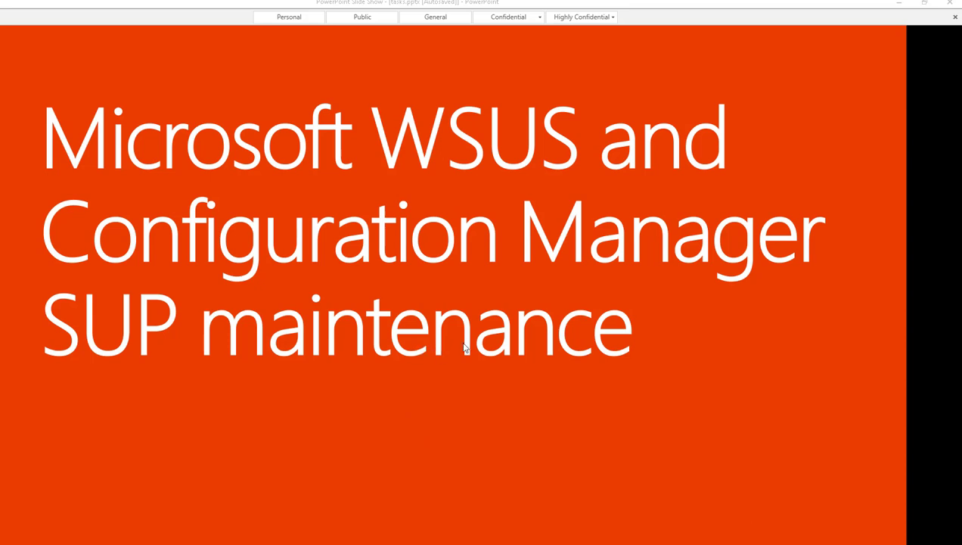
{"action": "mouse_move", "coordinate": [447, 360]}
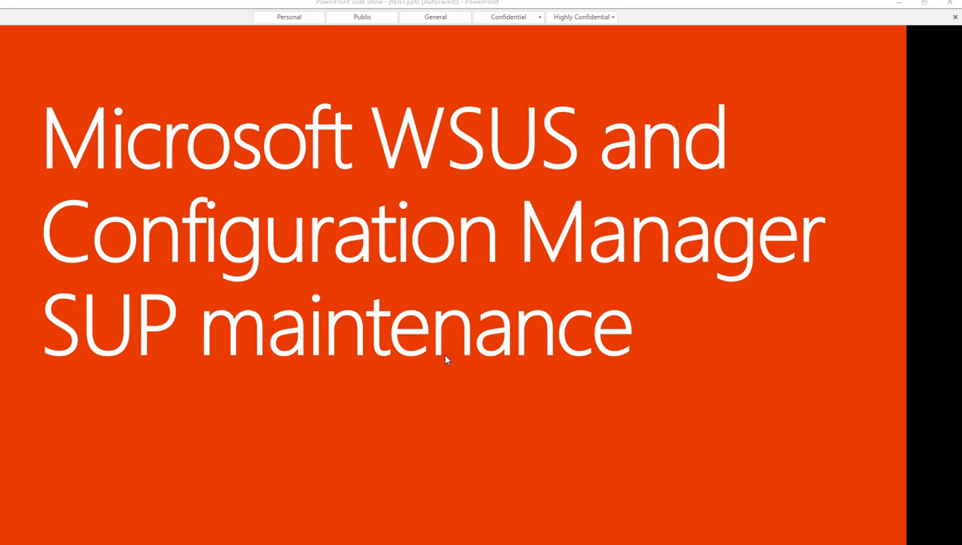
{"action": "mouse_move", "coordinate": [446, 360]}
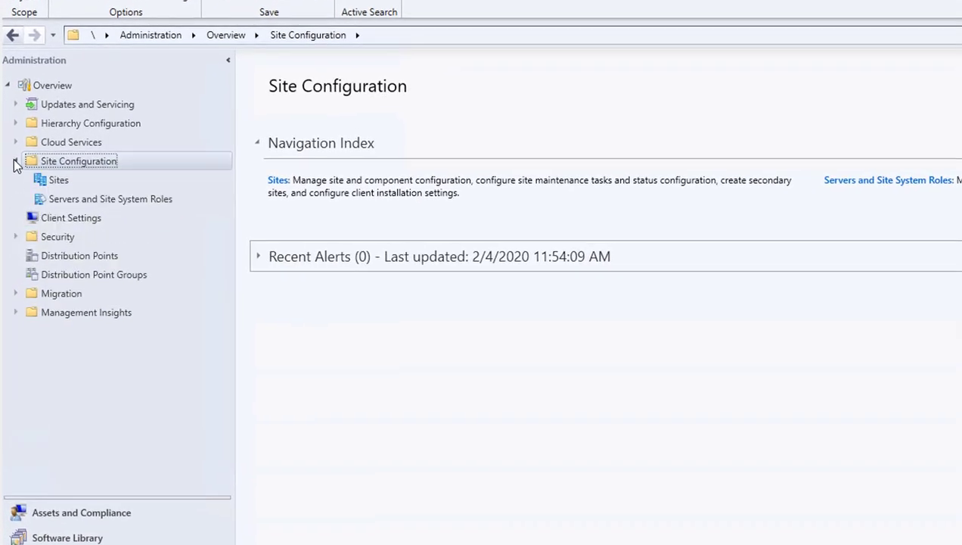
- Select the Sites node to list the PRI - Carson Cloud primary site
{"action": "left_click", "coordinate": [59, 179]}
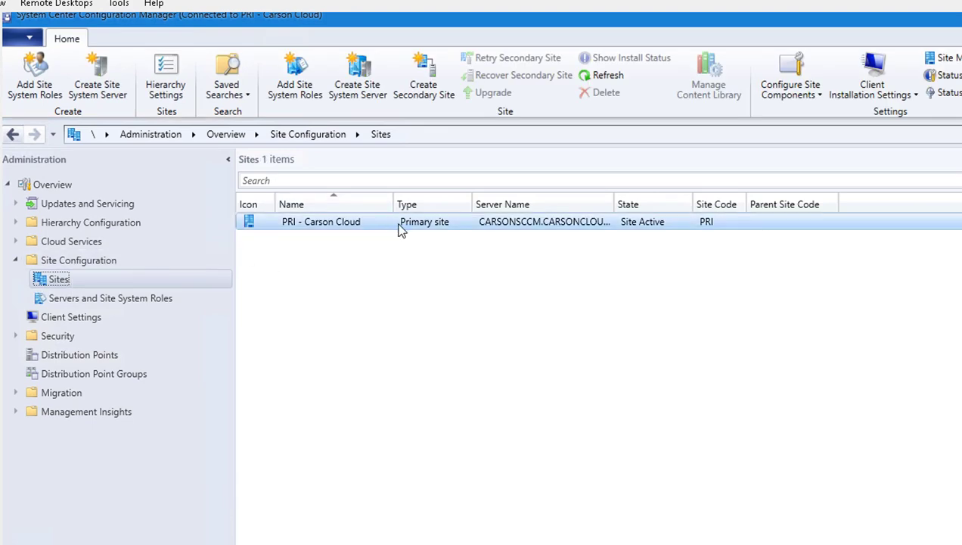
{"action": "mouse_move", "coordinate": [435, 225]}
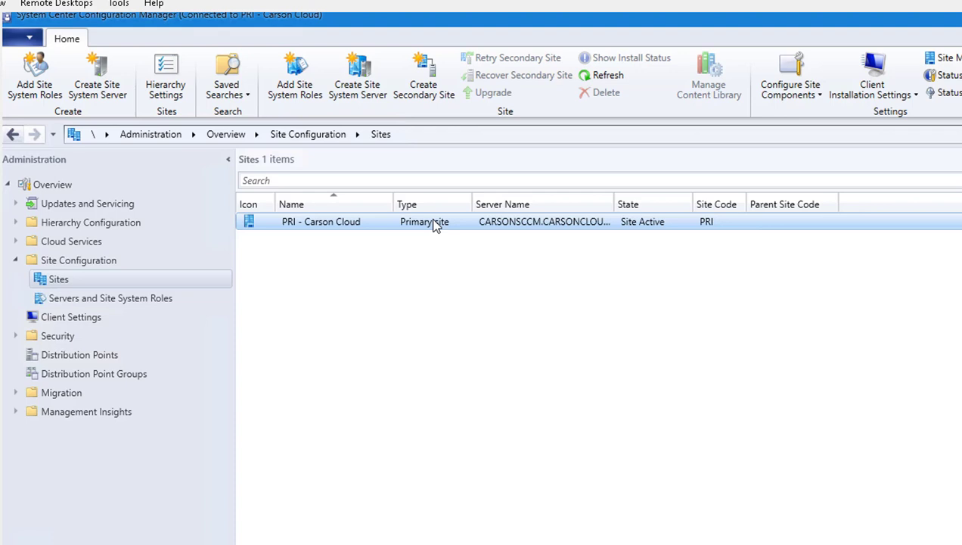
- For the PRI - Carson Cloud site, choose Software Update Point under Configure Site Components
{"action": "right_click", "coordinate": [424, 221]}
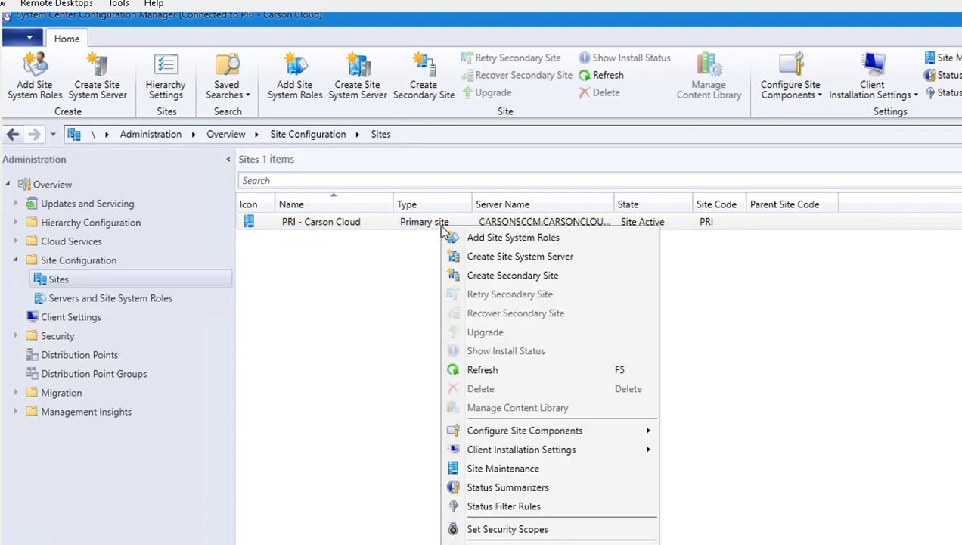
{"action": "mouse_move", "coordinate": [524, 430]}
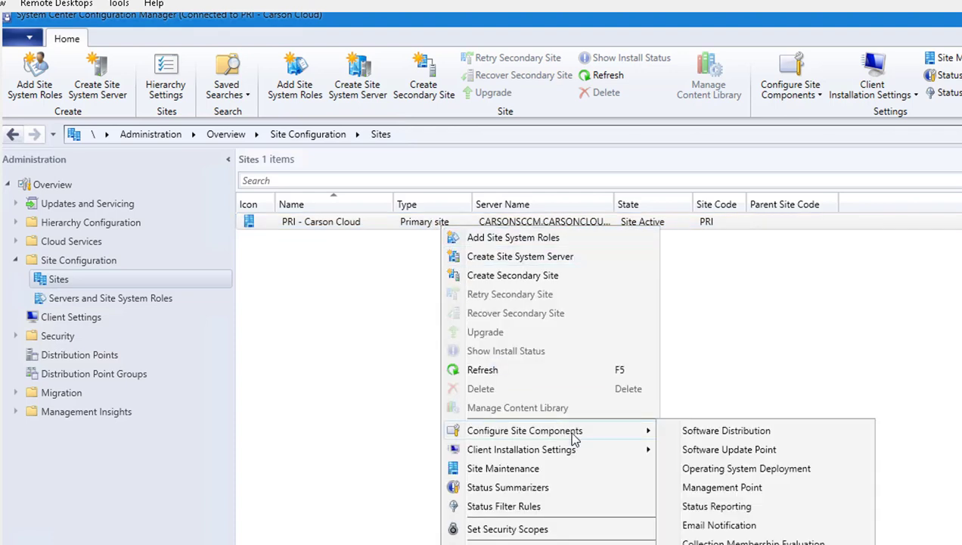
{"action": "mouse_move", "coordinate": [728, 448]}
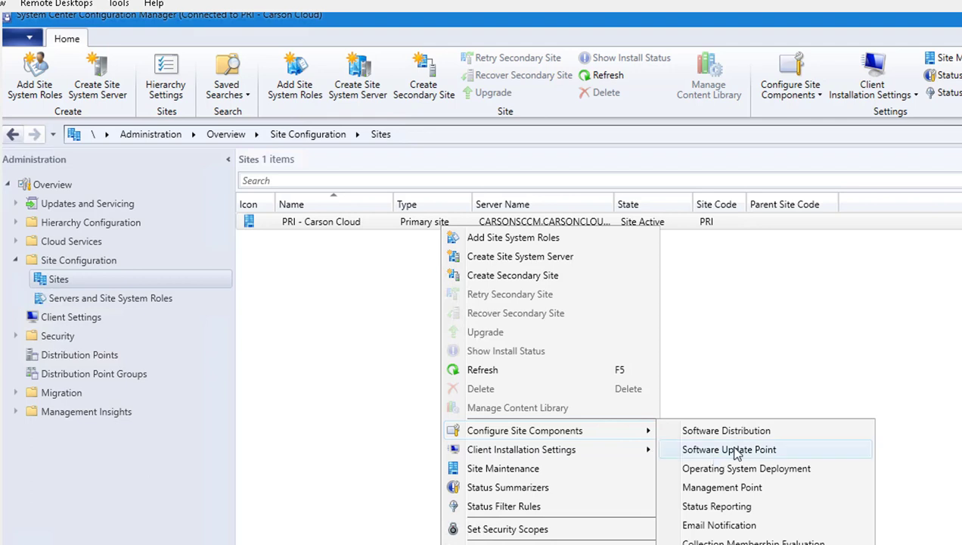
{"action": "mouse_move", "coordinate": [443, 220]}
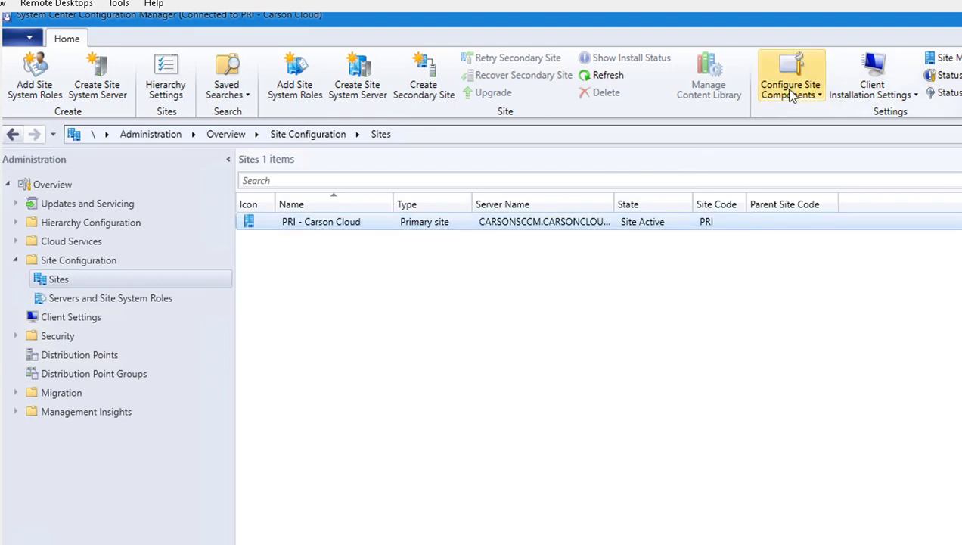
{"action": "left_click", "coordinate": [790, 76]}
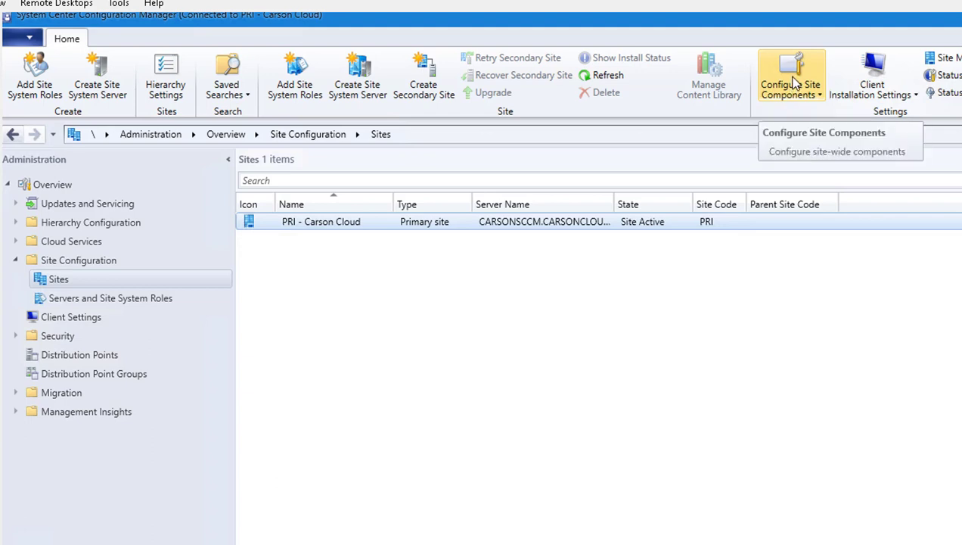
{"action": "left_click", "coordinate": [792, 75]}
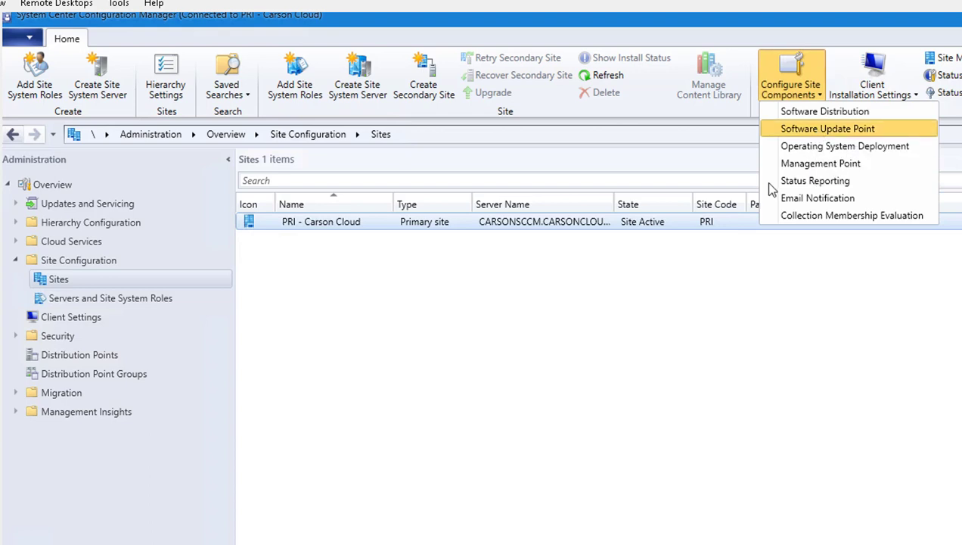
{"action": "left_click", "coordinate": [826, 128]}
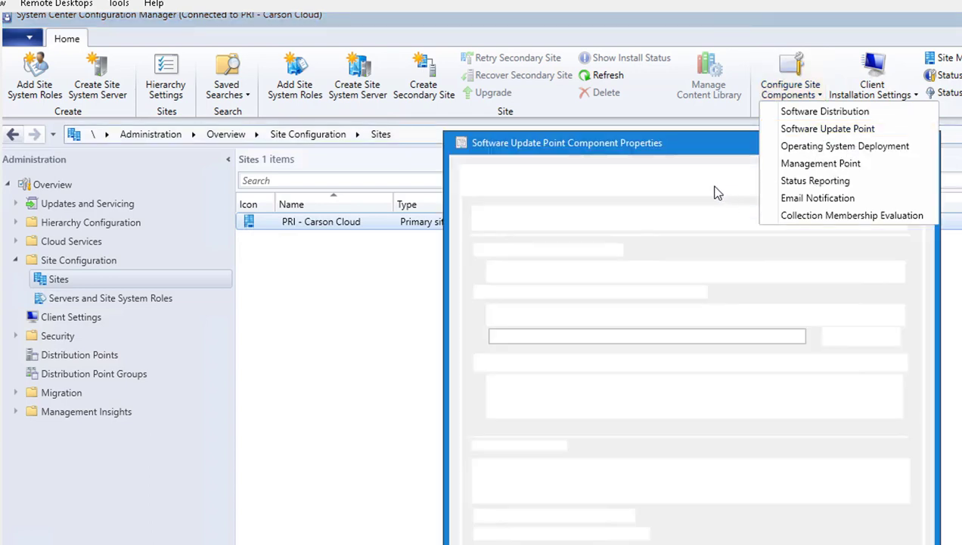
- Open the Software Update Point component properties on the Sync Settings tab
{"action": "left_click", "coordinate": [828, 127]}
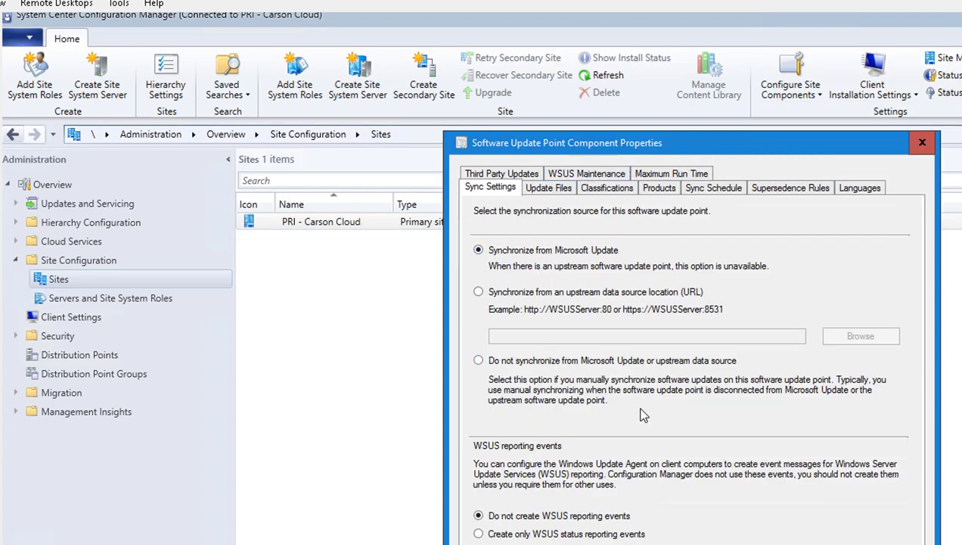
{"action": "mouse_move", "coordinate": [620, 232]}
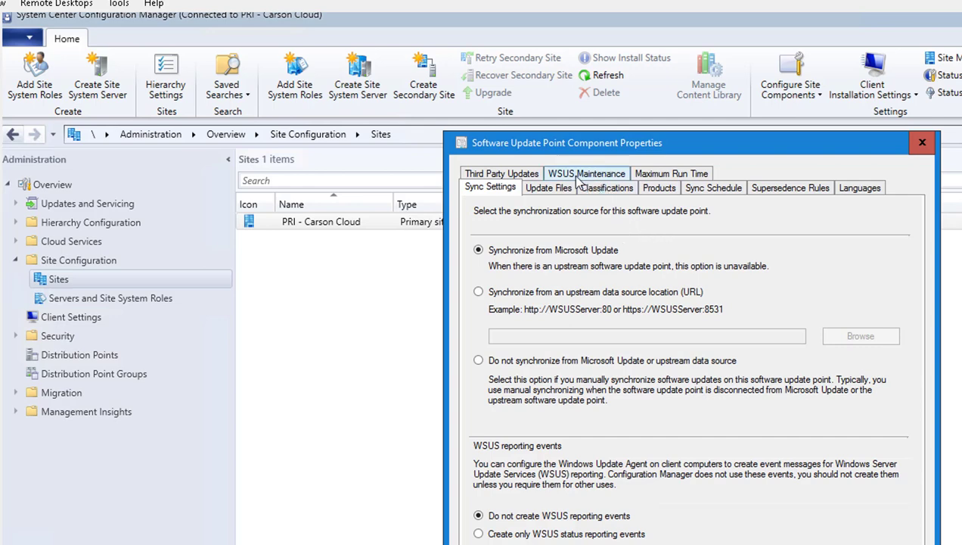
{"action": "mouse_move", "coordinate": [579, 182]}
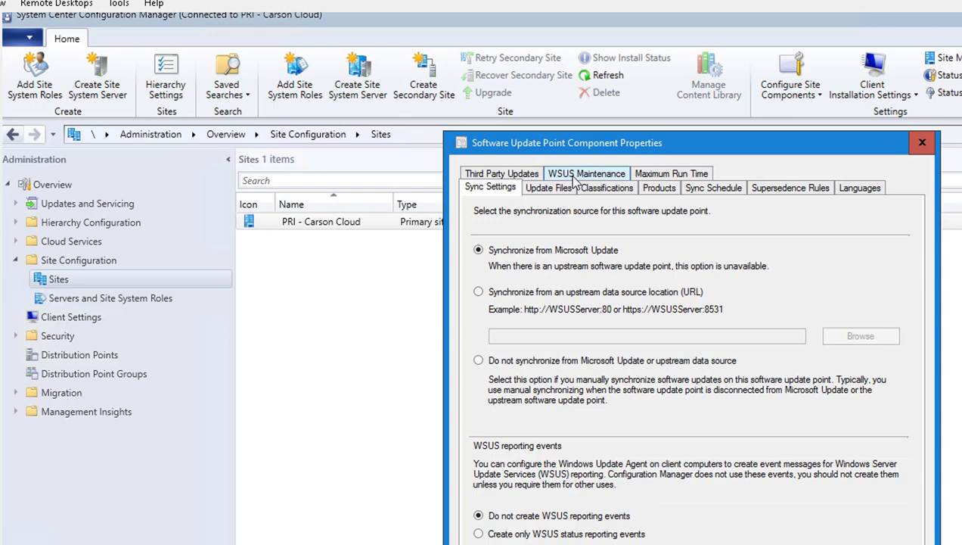
{"action": "mouse_move", "coordinate": [577, 181]}
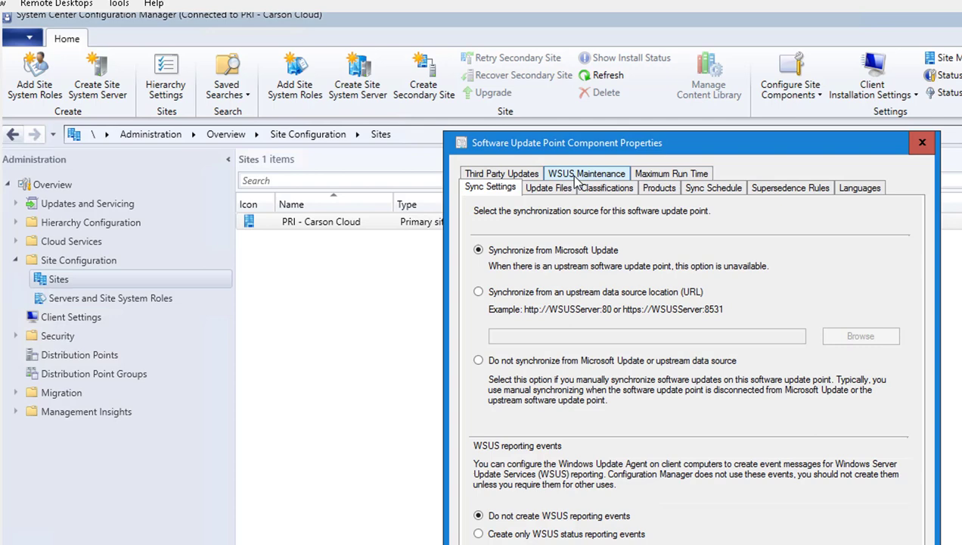
{"action": "mouse_move", "coordinate": [575, 183]}
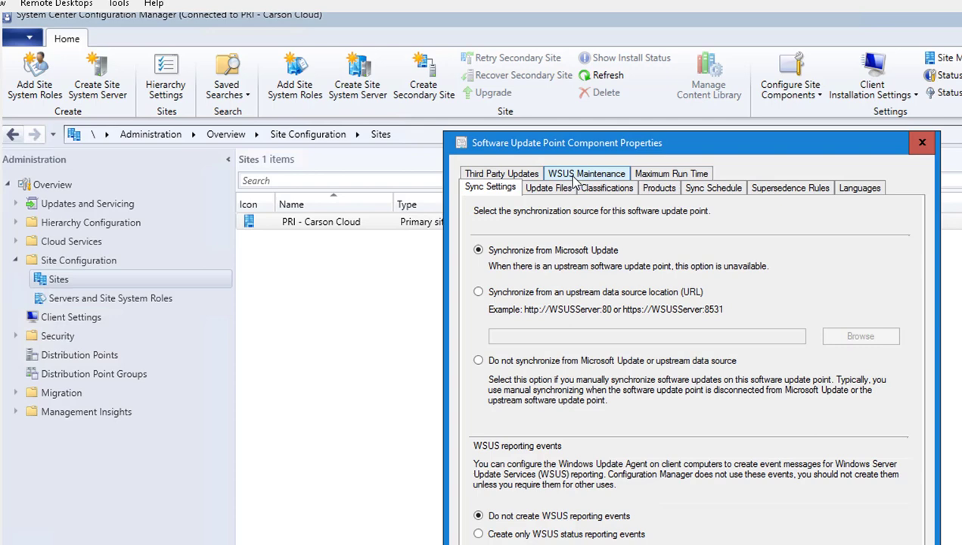
- On WSUS Maintenance, enable 'Add non-clustered indexes' and 'Remove obsolete updates', then confirm with OK
{"action": "left_click", "coordinate": [586, 173]}
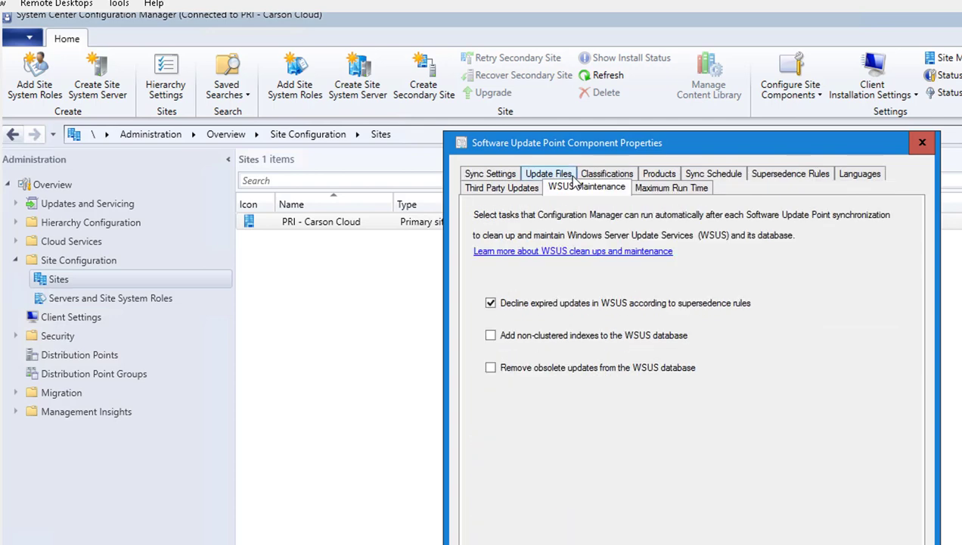
{"action": "mouse_move", "coordinate": [498, 345]}
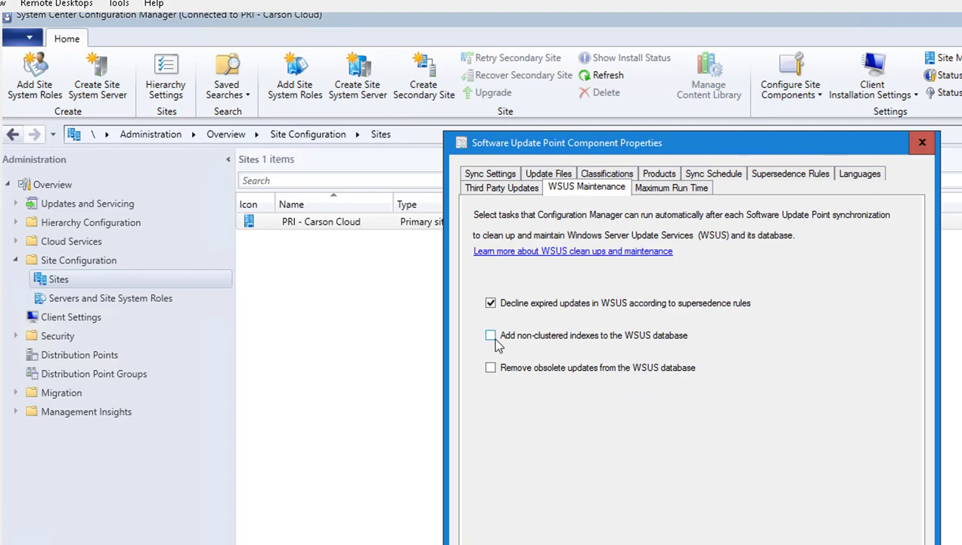
{"action": "left_click", "coordinate": [491, 335]}
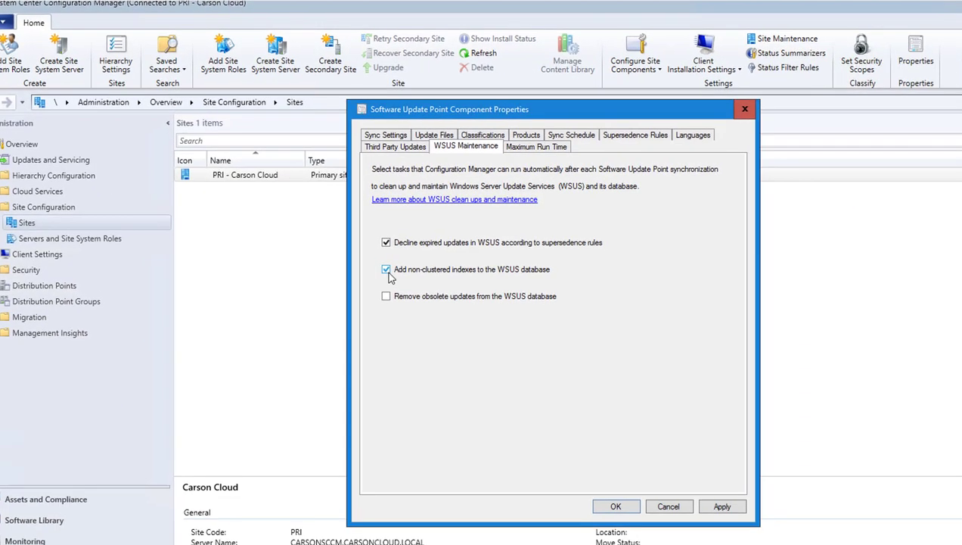
{"action": "left_click", "coordinate": [387, 296]}
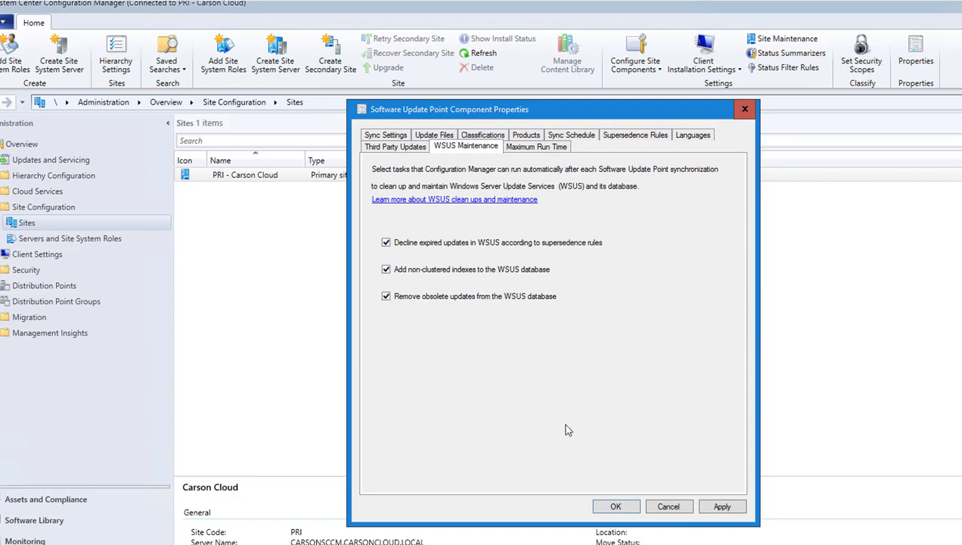
{"action": "mouse_move", "coordinate": [514, 337]}
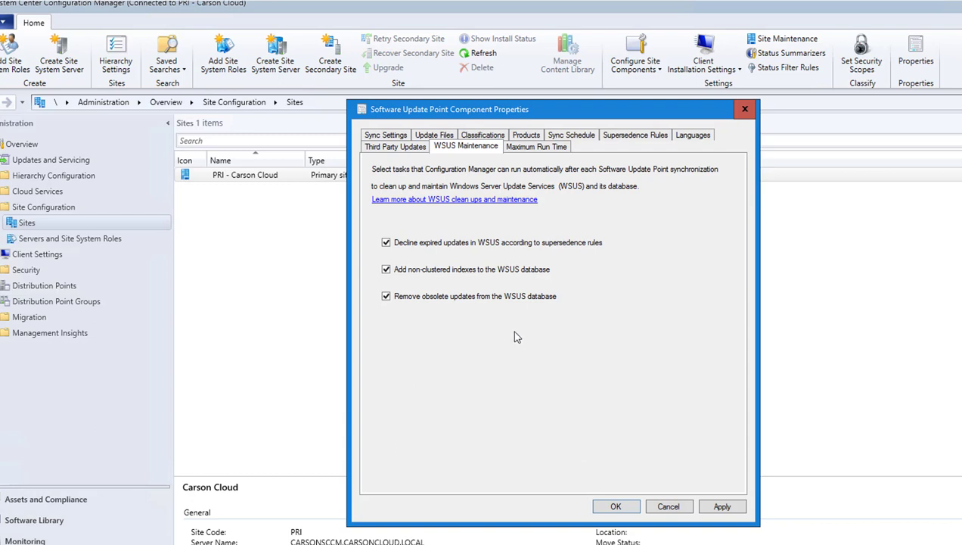
{"action": "mouse_move", "coordinate": [462, 389]}
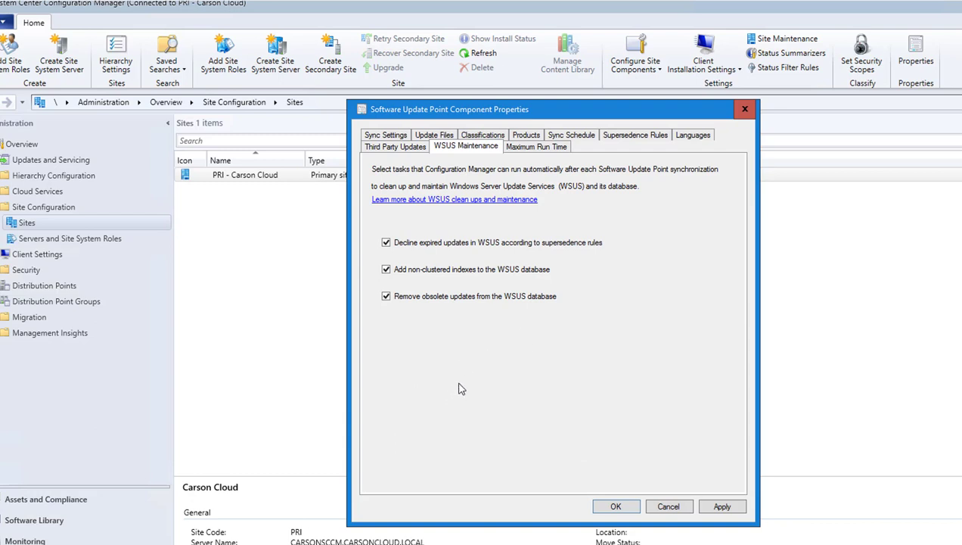
{"action": "mouse_move", "coordinate": [541, 330]}
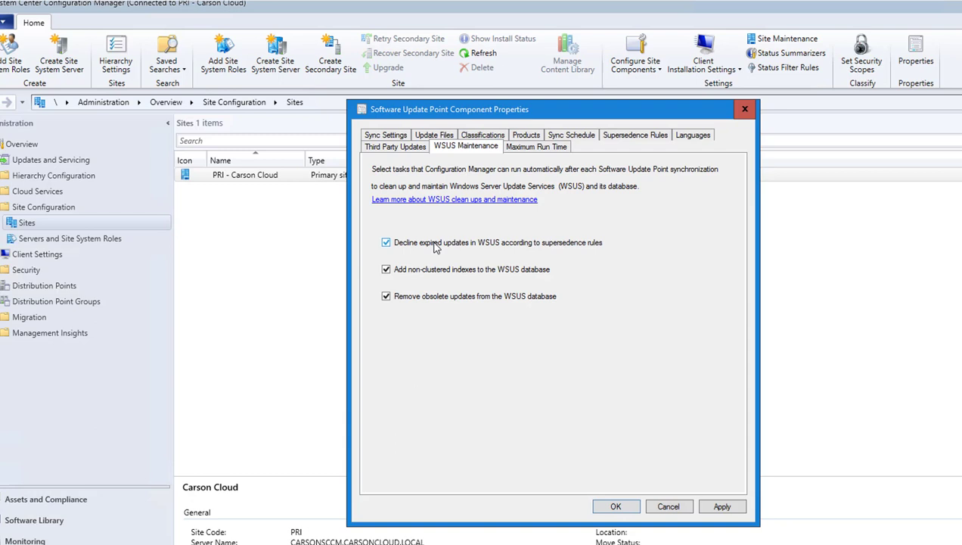
{"action": "left_click", "coordinate": [616, 506]}
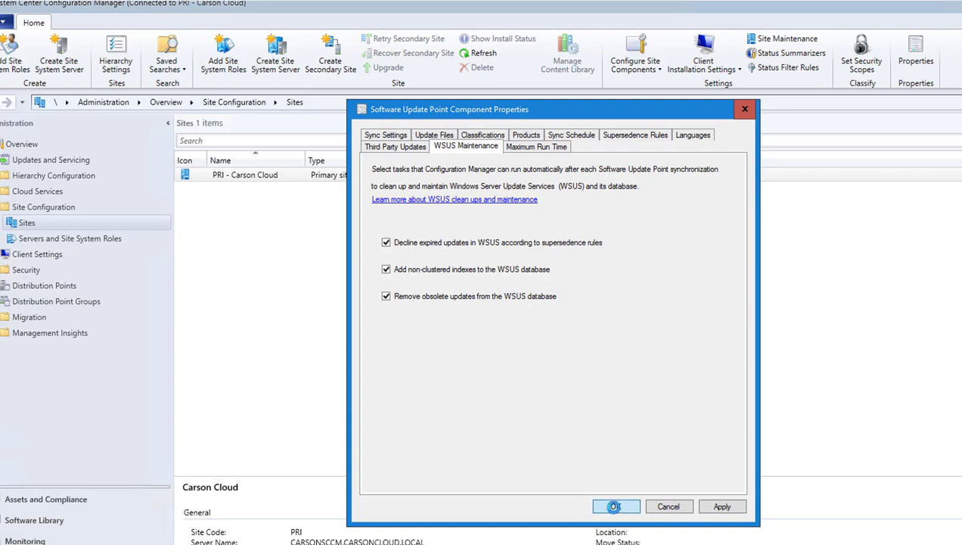
{"action": "left_click", "coordinate": [615, 506]}
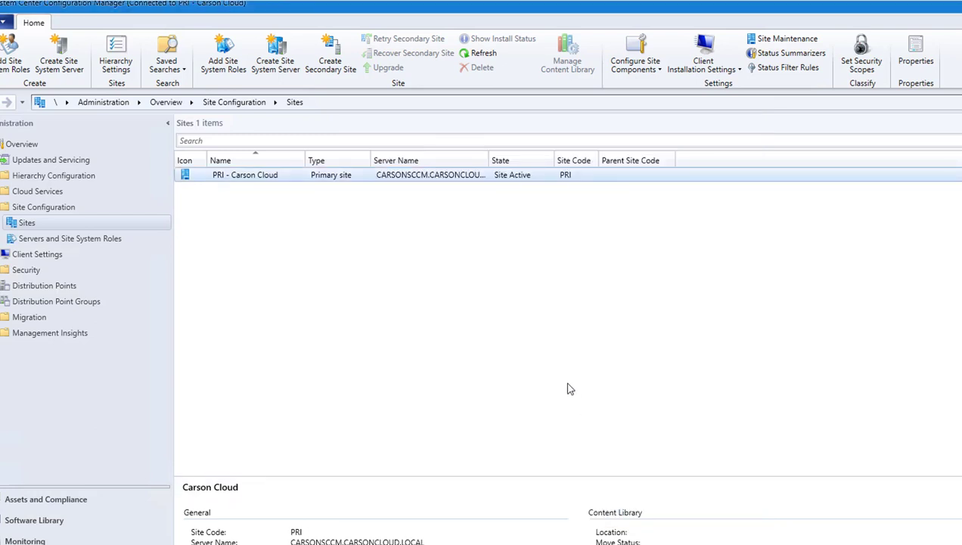
{"action": "mouse_move", "coordinate": [529, 329]}
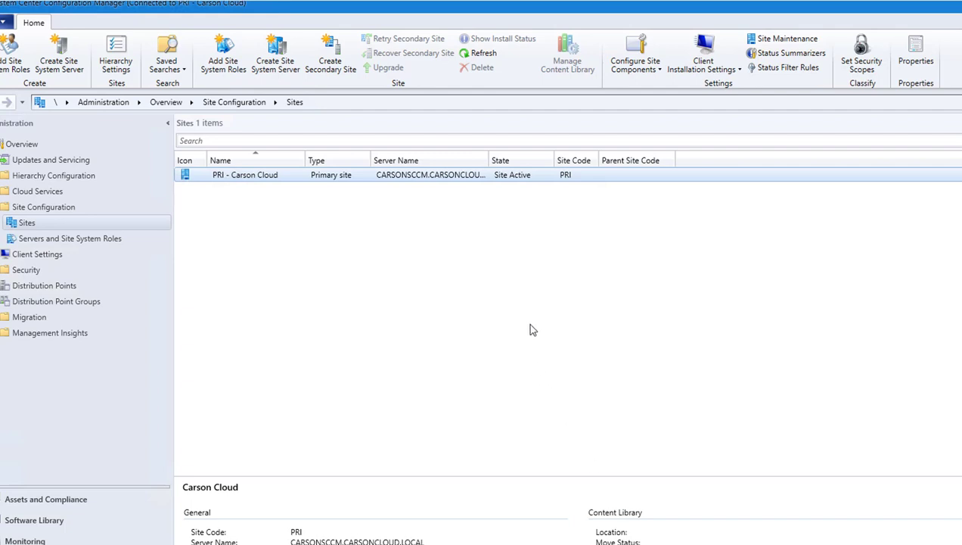
{"action": "mouse_move", "coordinate": [563, 373]}
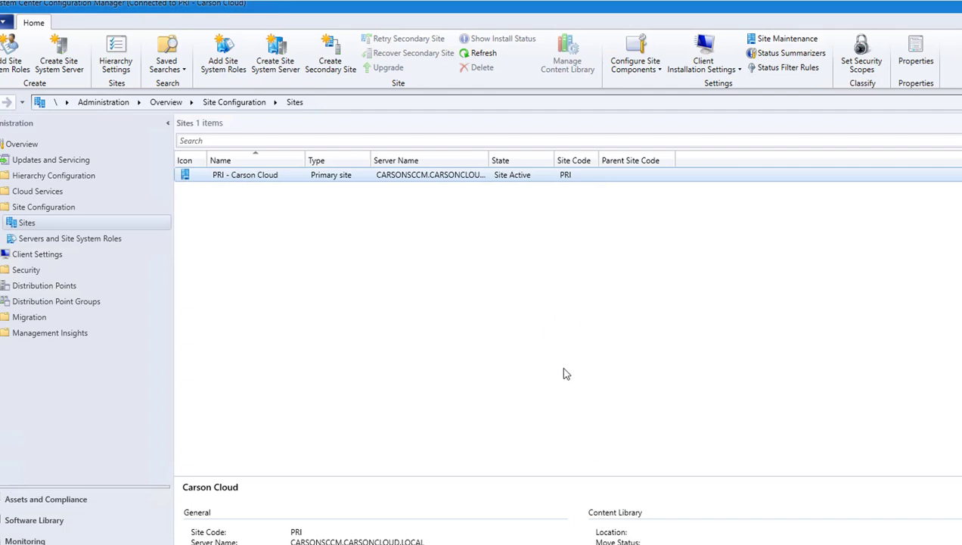
{"action": "mouse_move", "coordinate": [679, 398]}
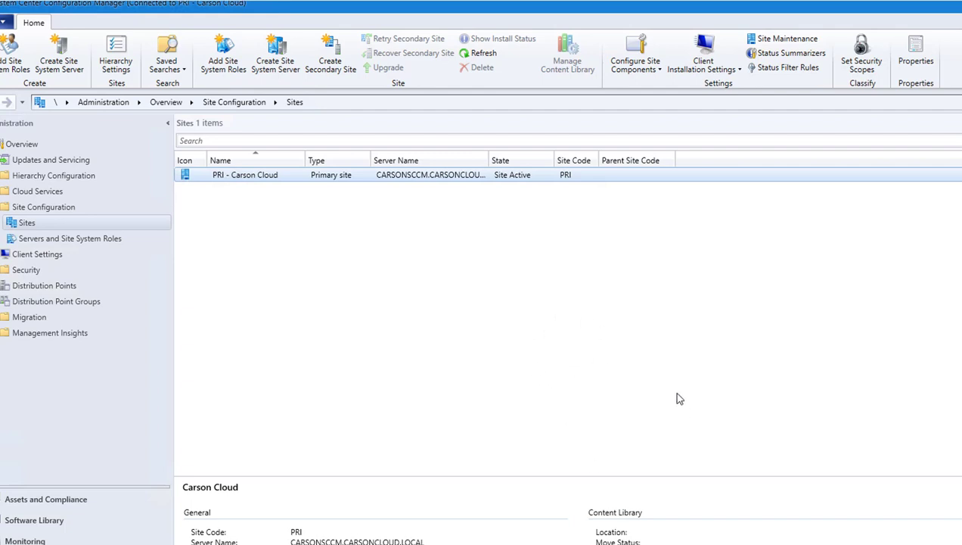